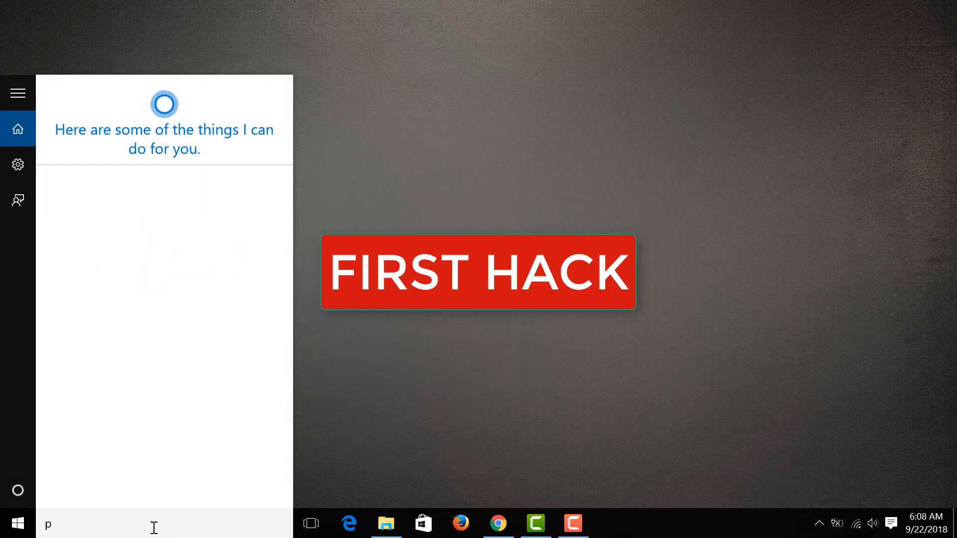
Search 'power plan', reveal the additional plans and select High performance.
text(power plan)
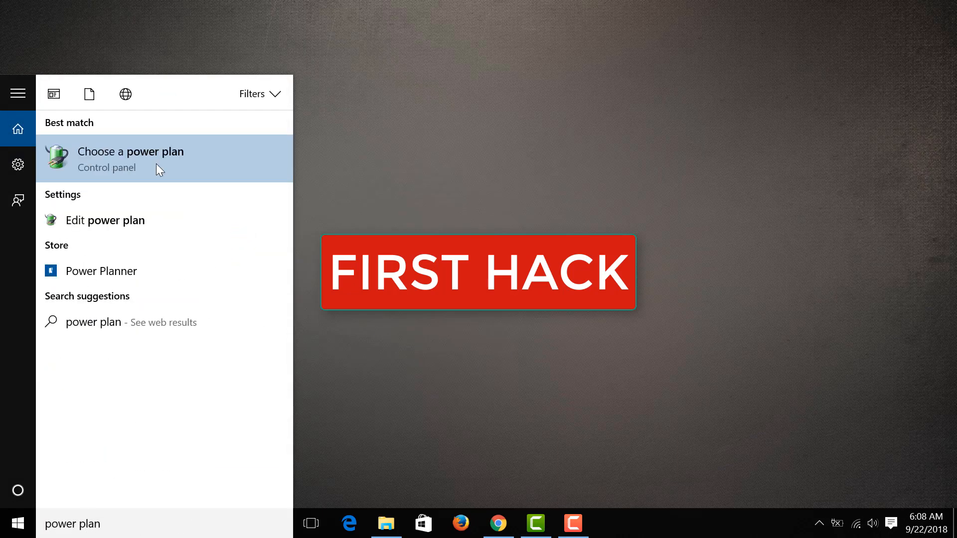
click(131, 159)
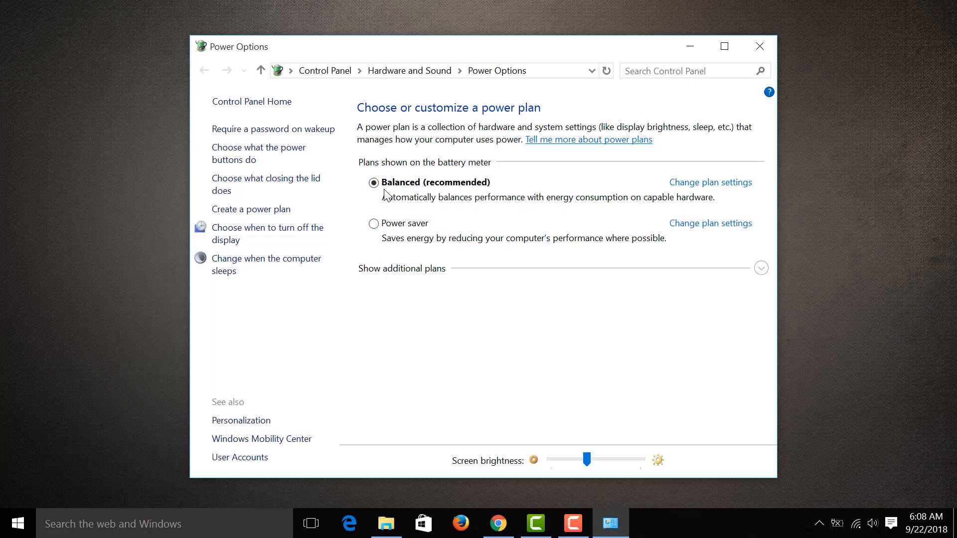
mouse_move(441, 257)
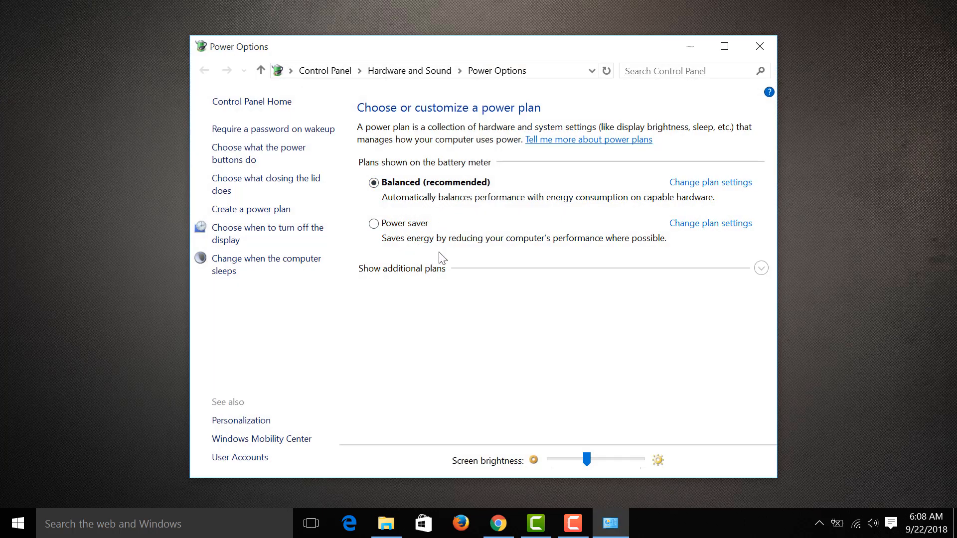
click(760, 267)
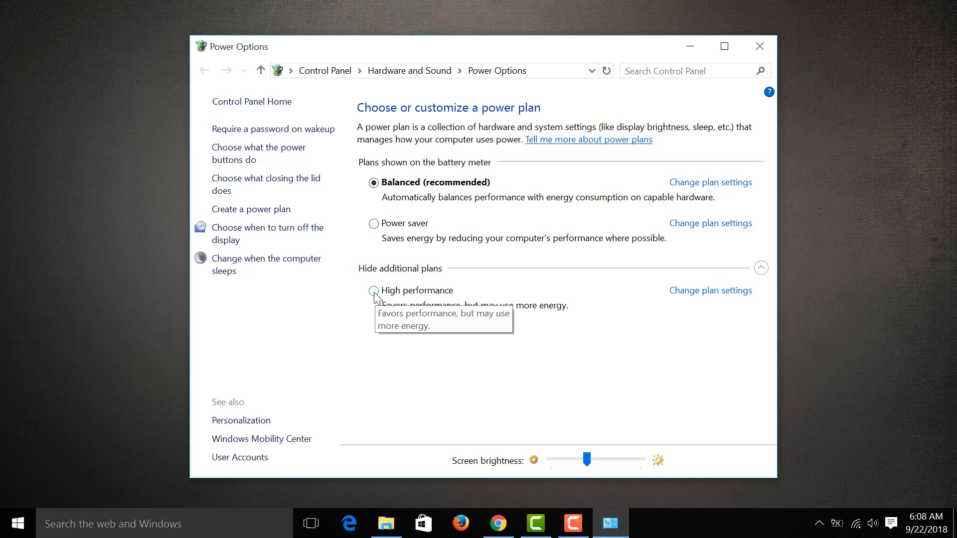
click(373, 290)
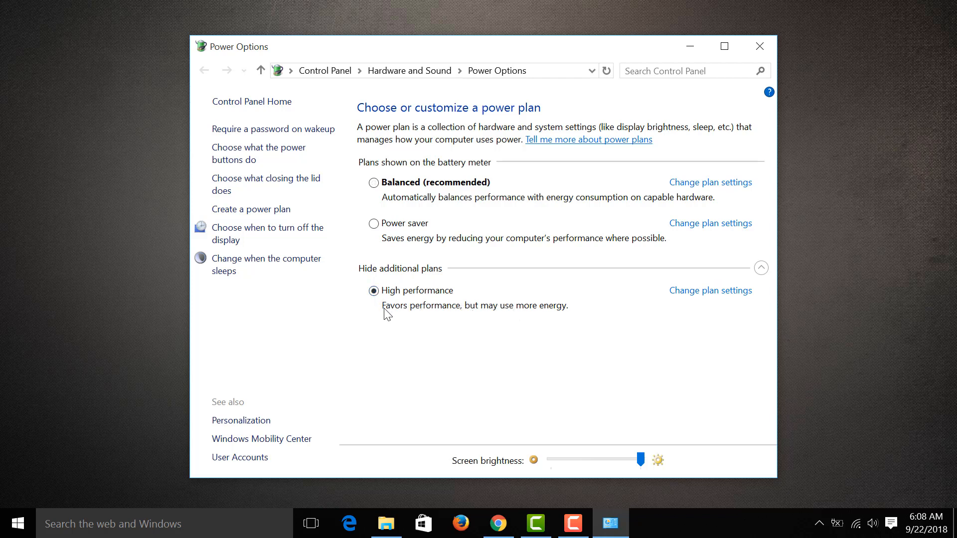
mouse_move(468, 236)
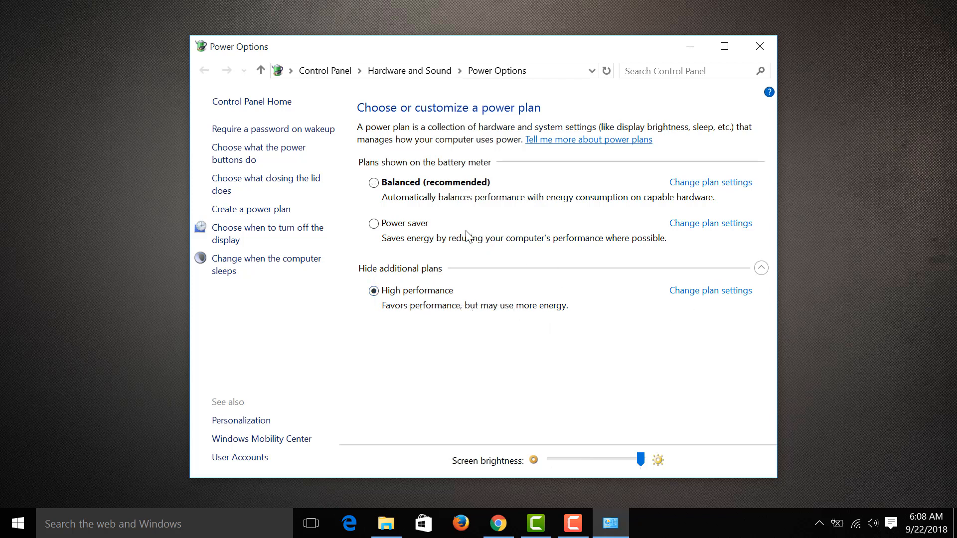
mouse_move(698, 299)
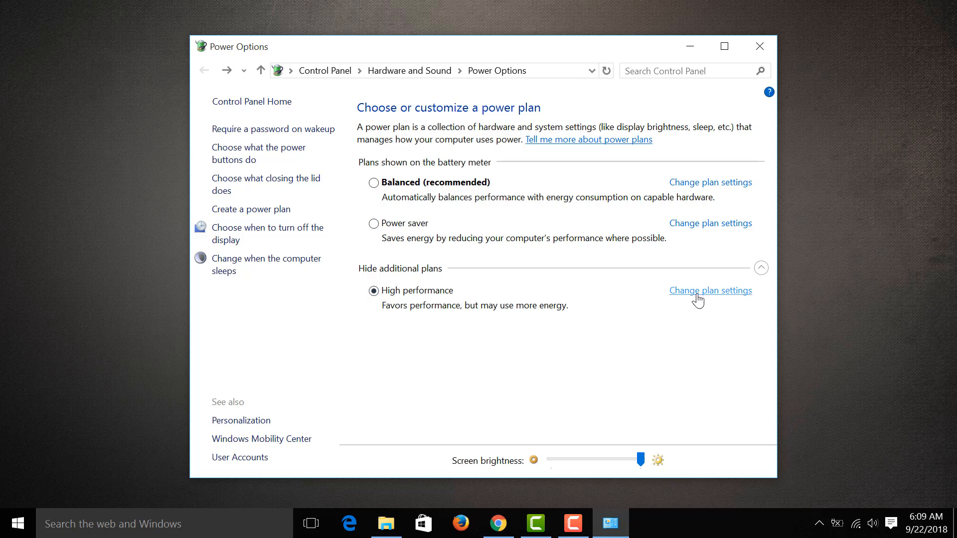
Set High performance's hard disk turn-off to Never, on battery and plugged in.
click(709, 290)
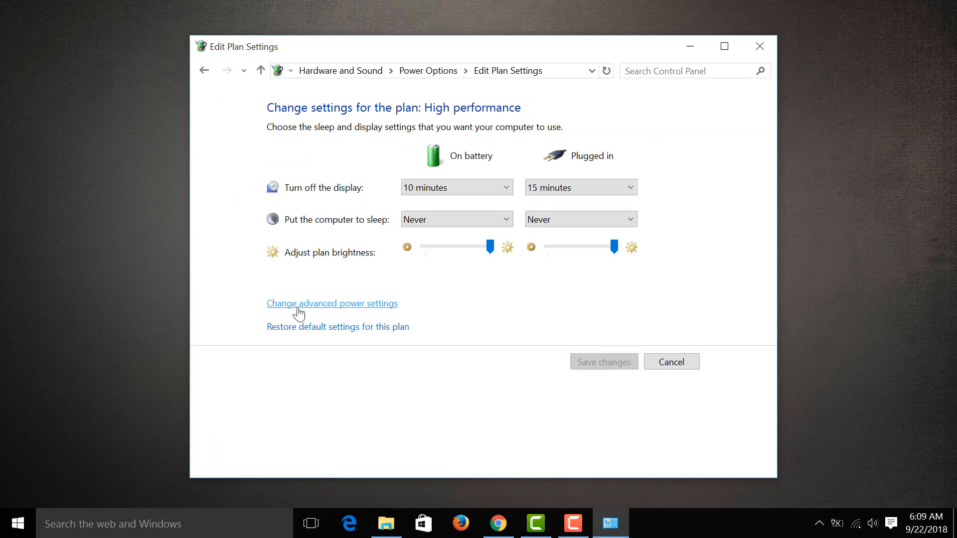
click(332, 304)
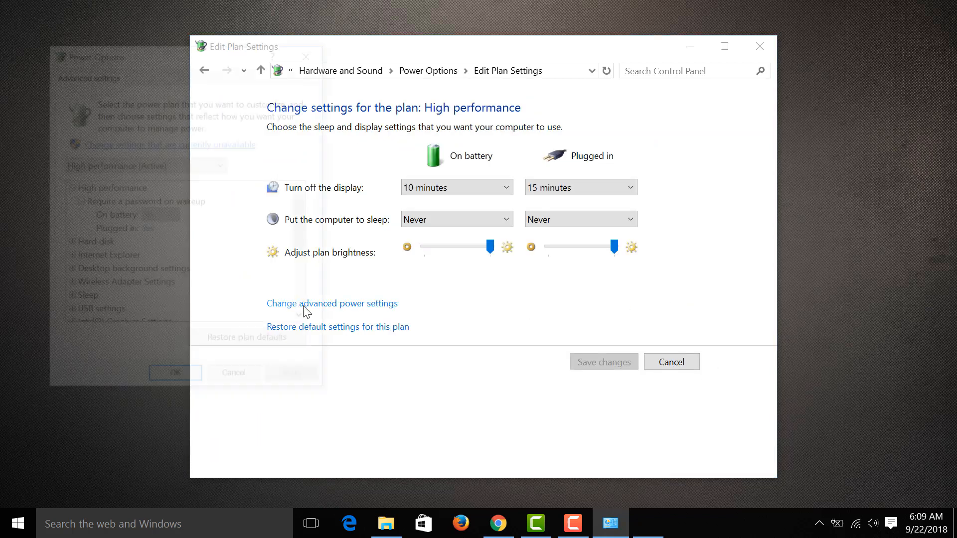
click(332, 304)
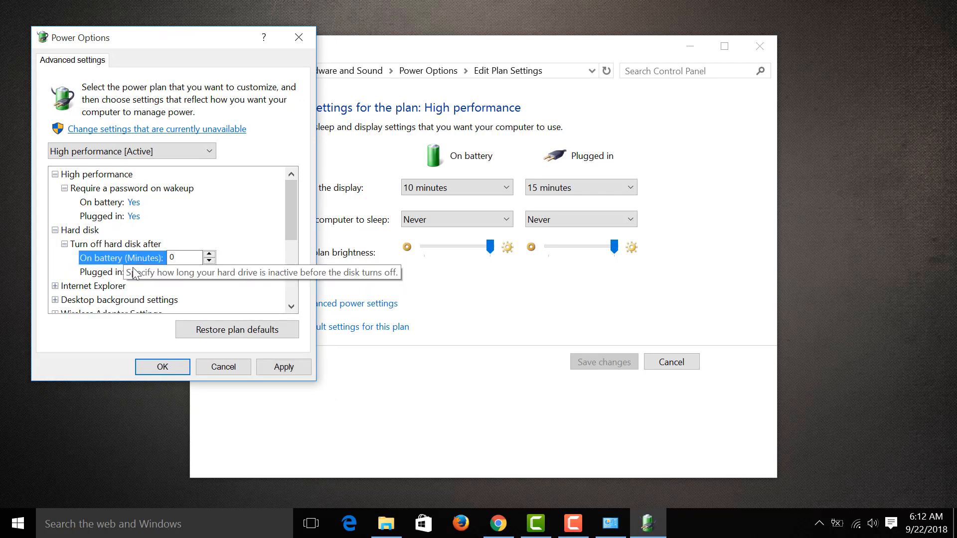
click(122, 271)
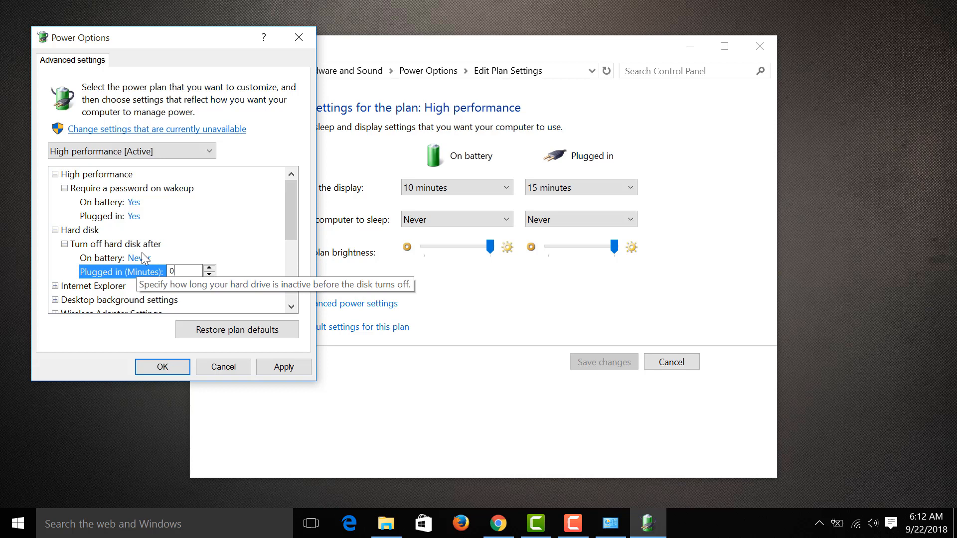
Keep the maximum processor state at 100% under Processor power management.
scroll(down, 3)
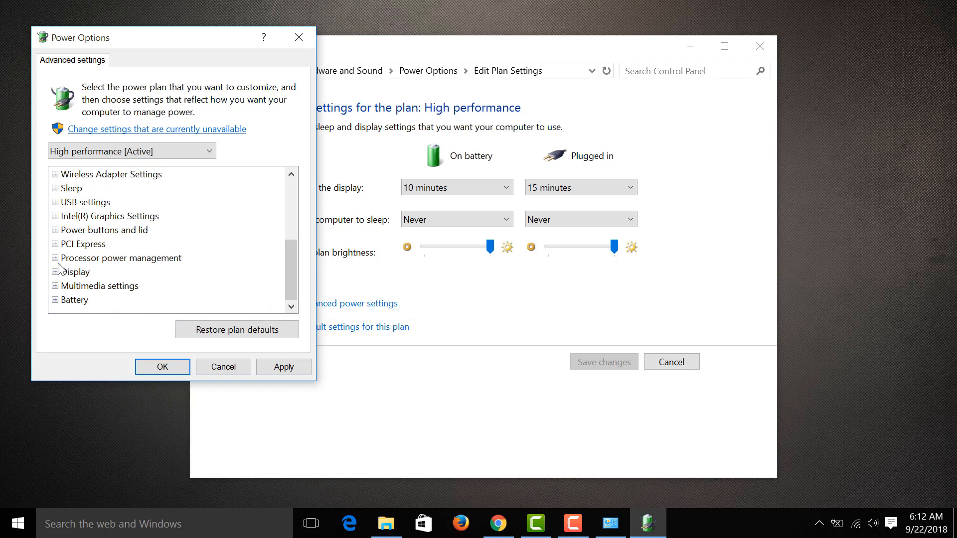
click(55, 258)
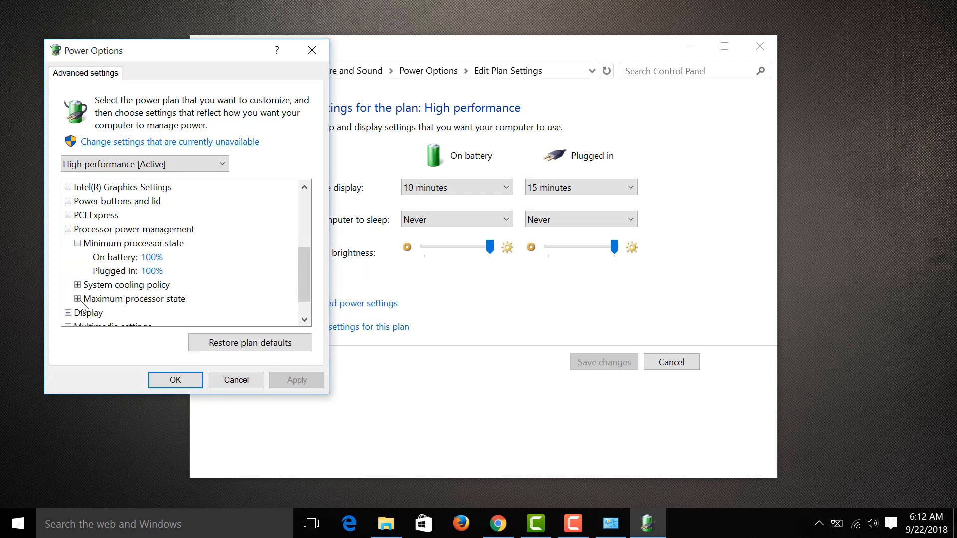
click(79, 299)
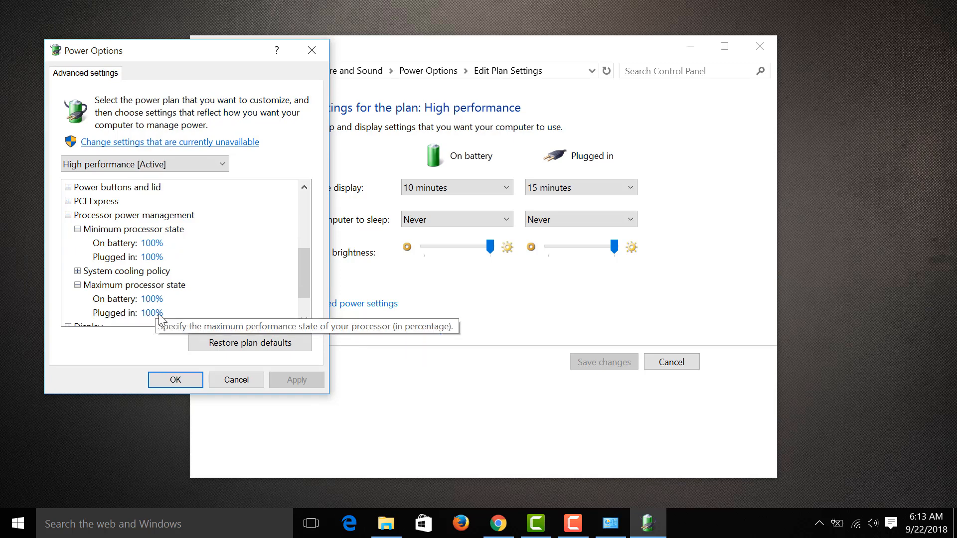
click(175, 379)
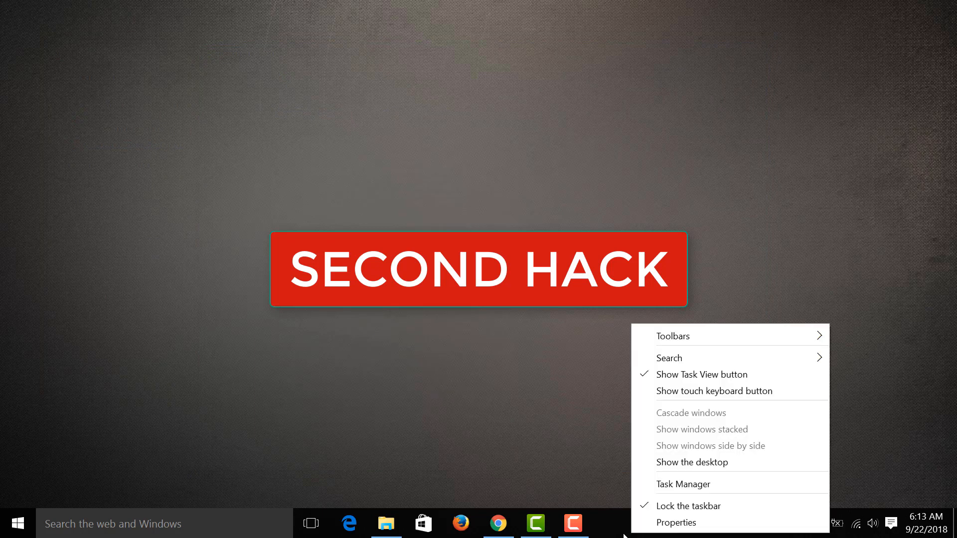
Disable Microsoft OneDrive and Software and Drivers on Task Manager's Startup tab.
click(683, 484)
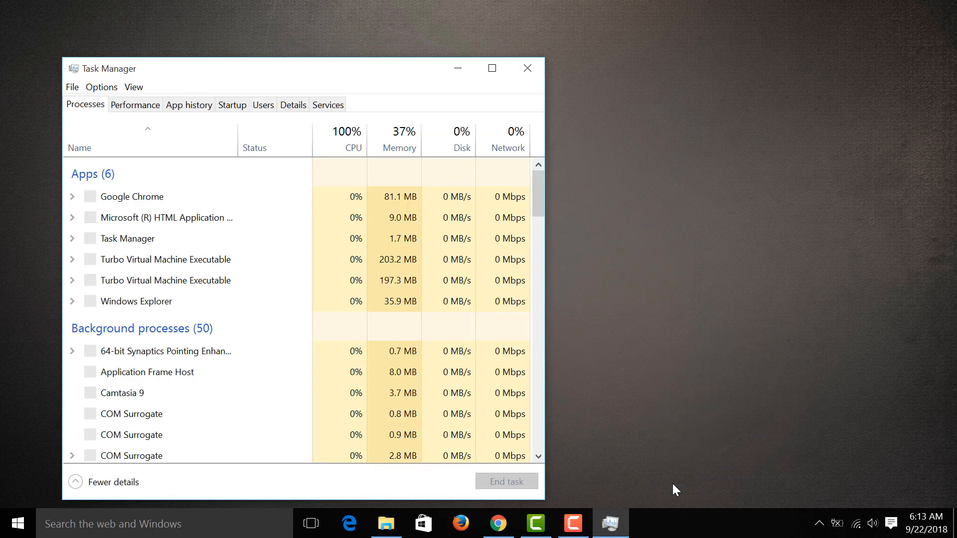
click(231, 104)
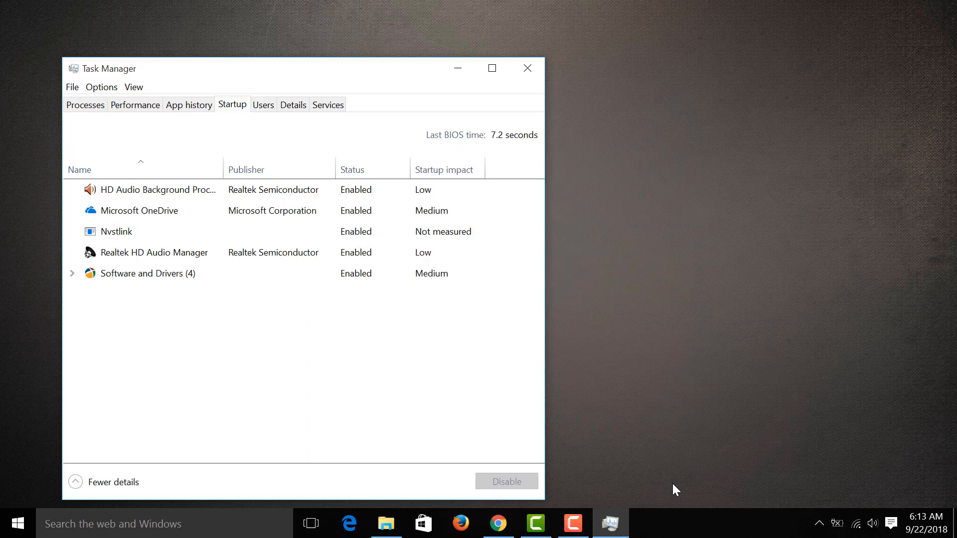
click(138, 210)
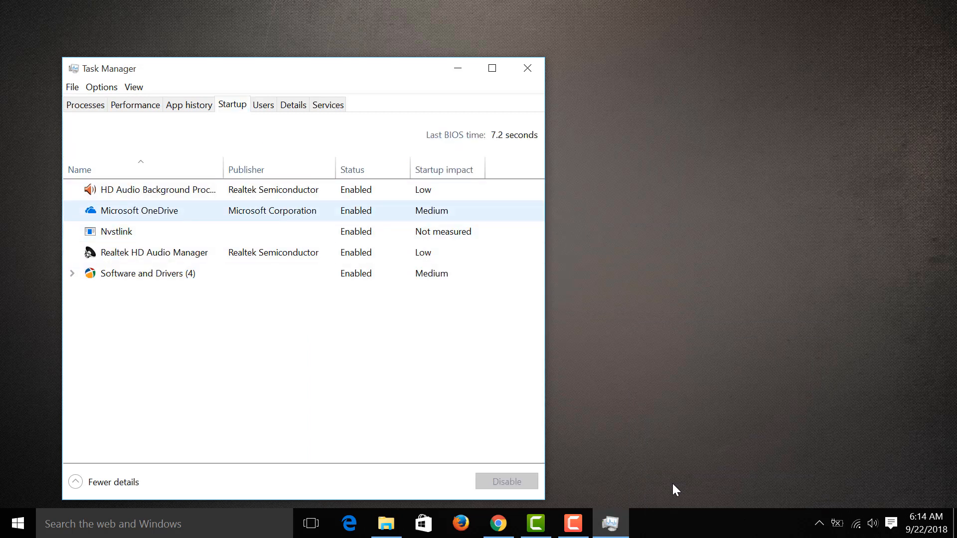
right_click(138, 210)
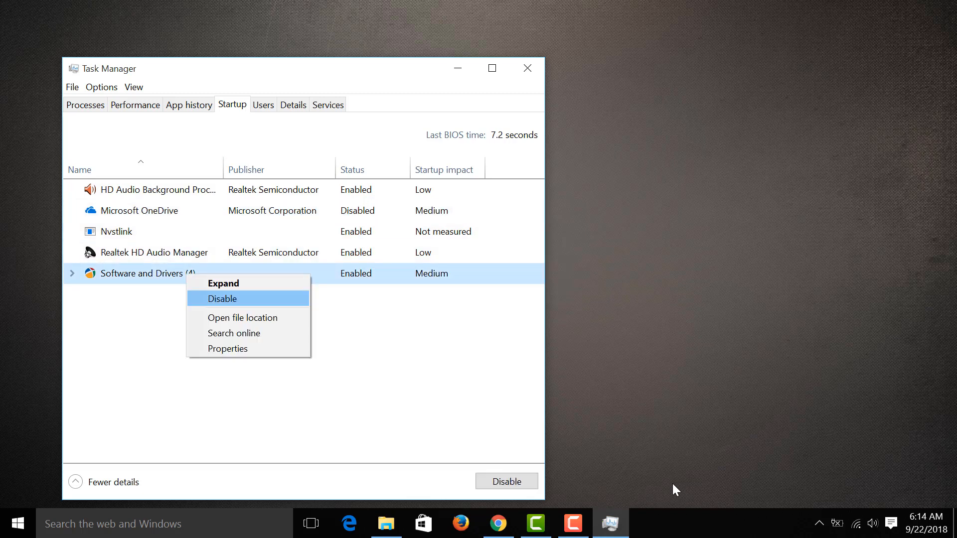
click(223, 298)
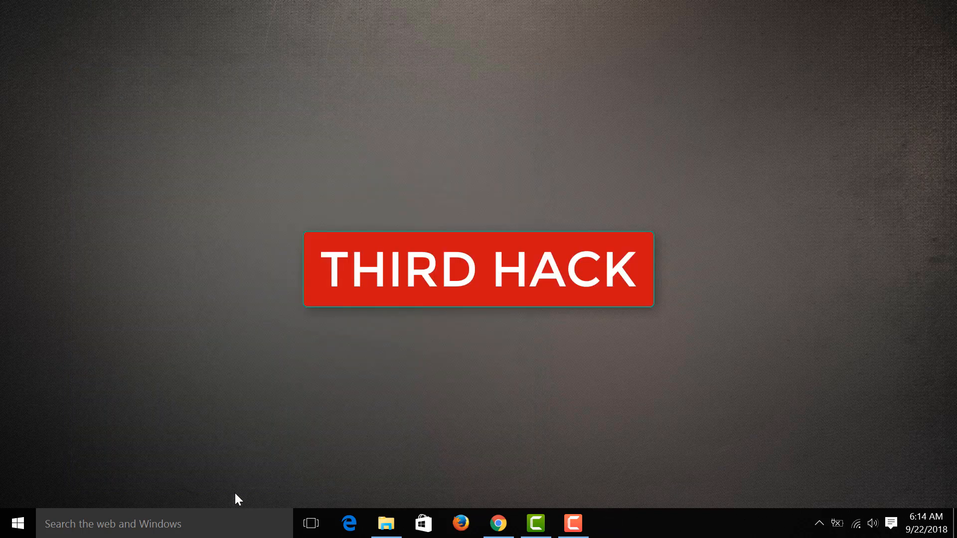
Switch off the advertising ID and SmartScreen Filter toggles under Privacy > General.
text(setting)
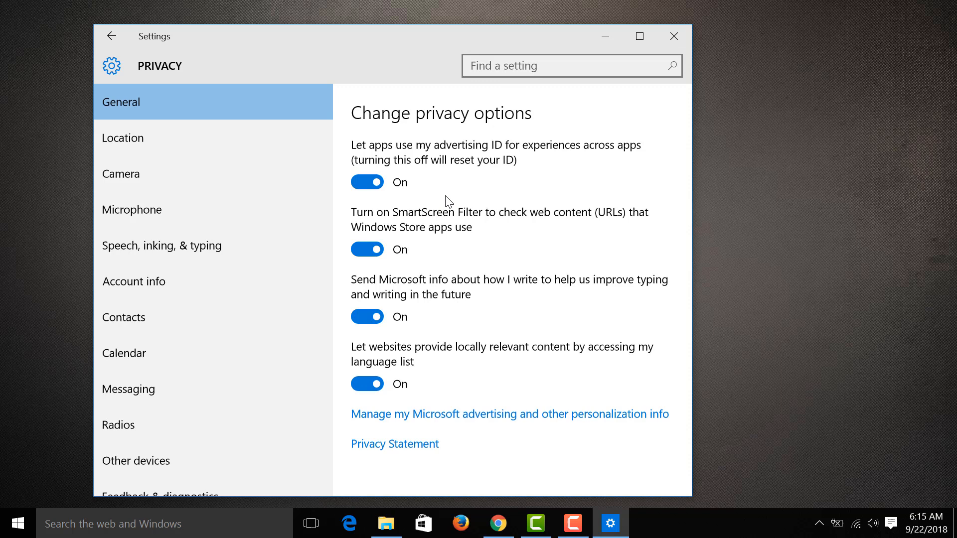
mouse_move(429, 203)
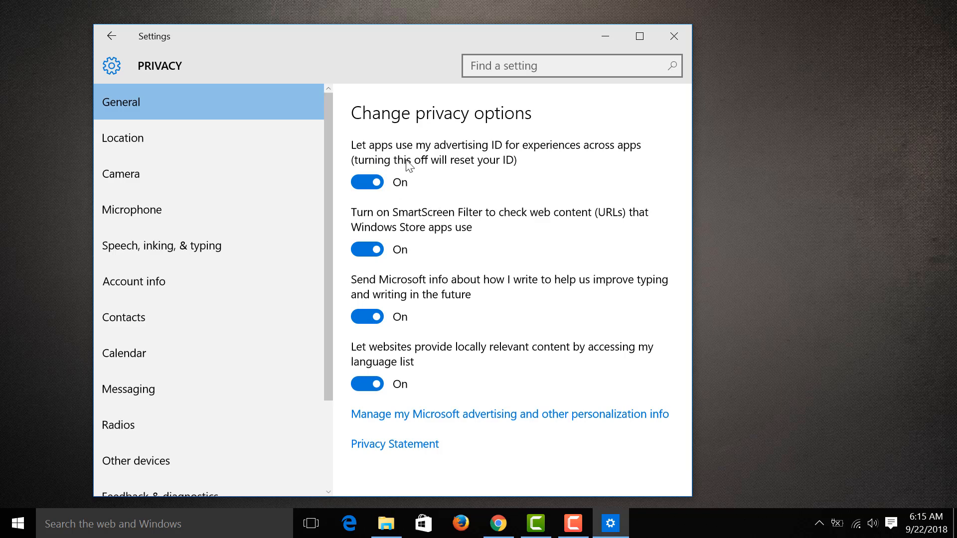
mouse_move(437, 189)
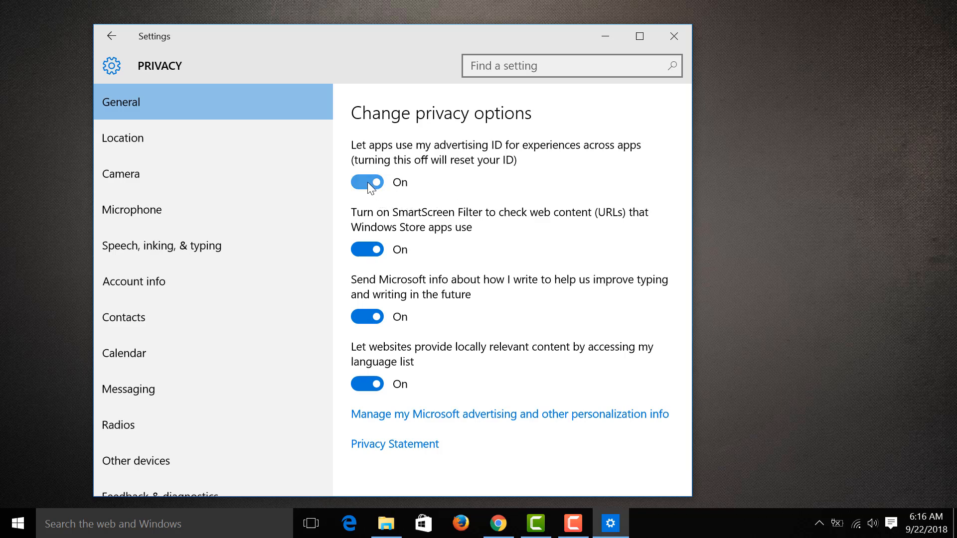
click(367, 182)
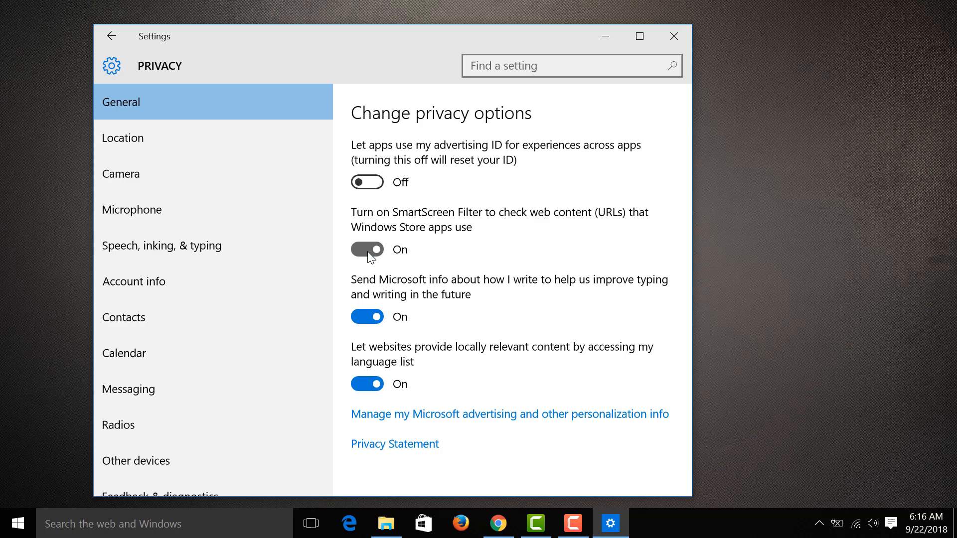
click(639, 36)
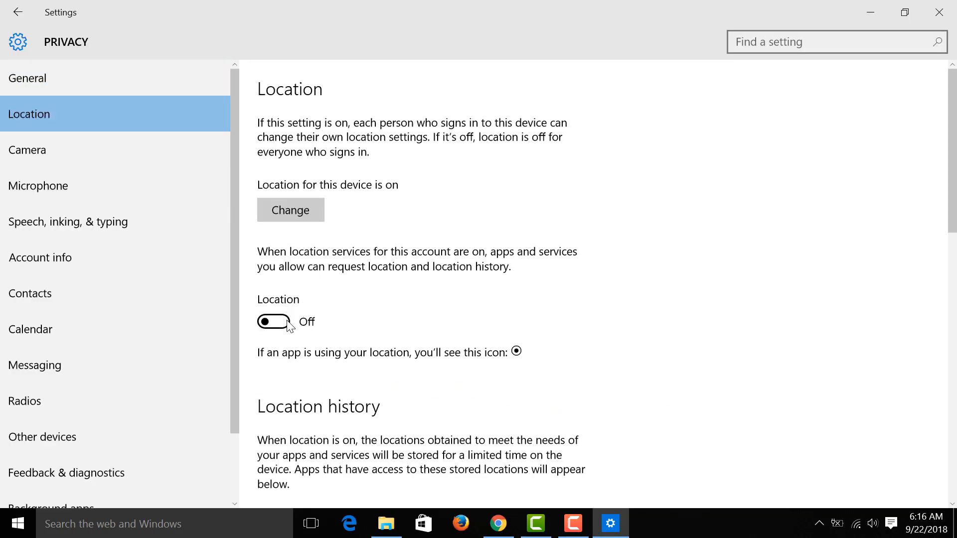
Scroll the Location privacy page to confirm every app's location toggle is off.
scroll(down, 3)
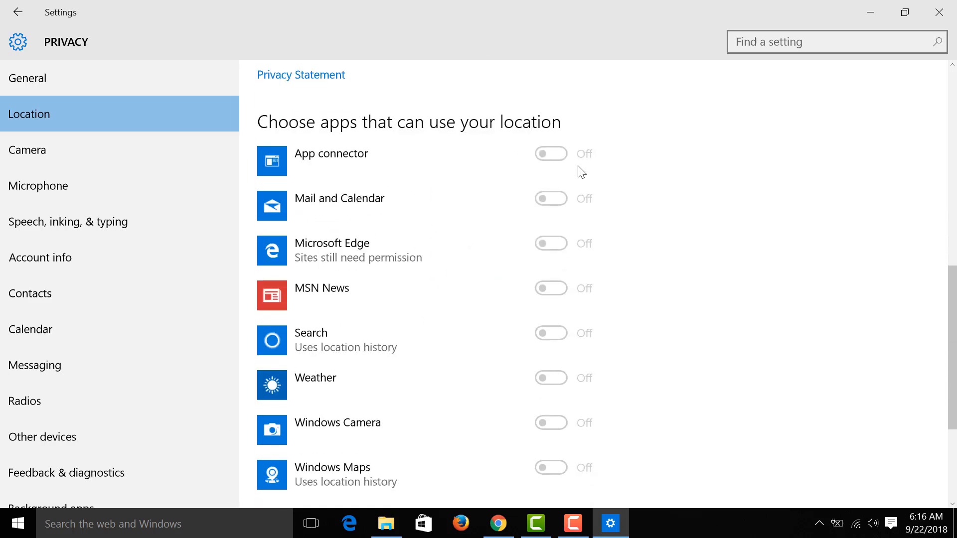
mouse_move(563, 158)
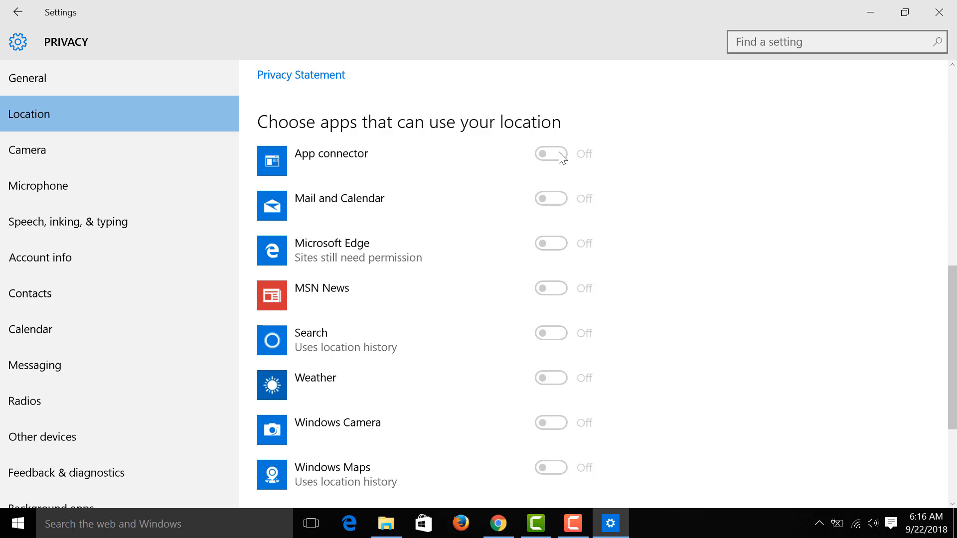
scroll(down, 3)
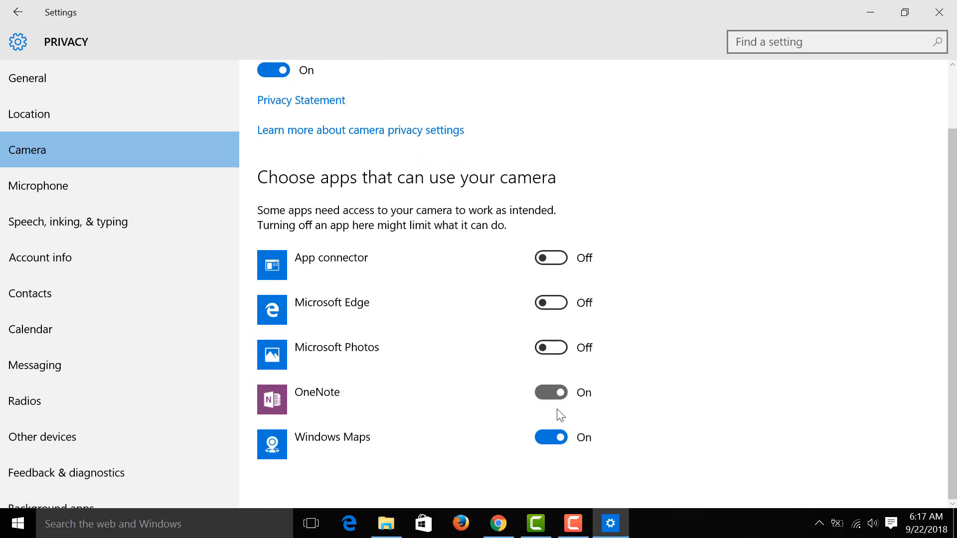
Turn off camera access for OneNote and all apps, then all microphone access.
click(273, 70)
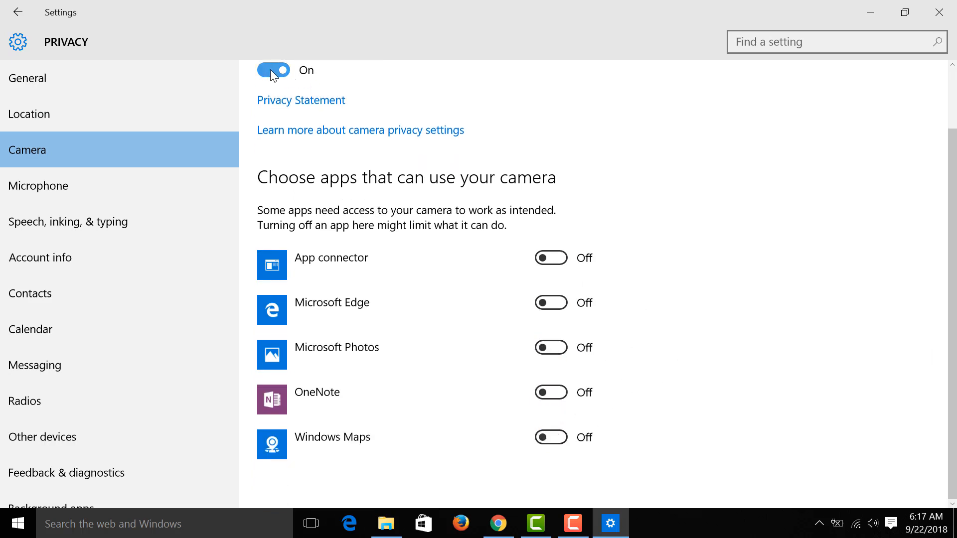
click(273, 70)
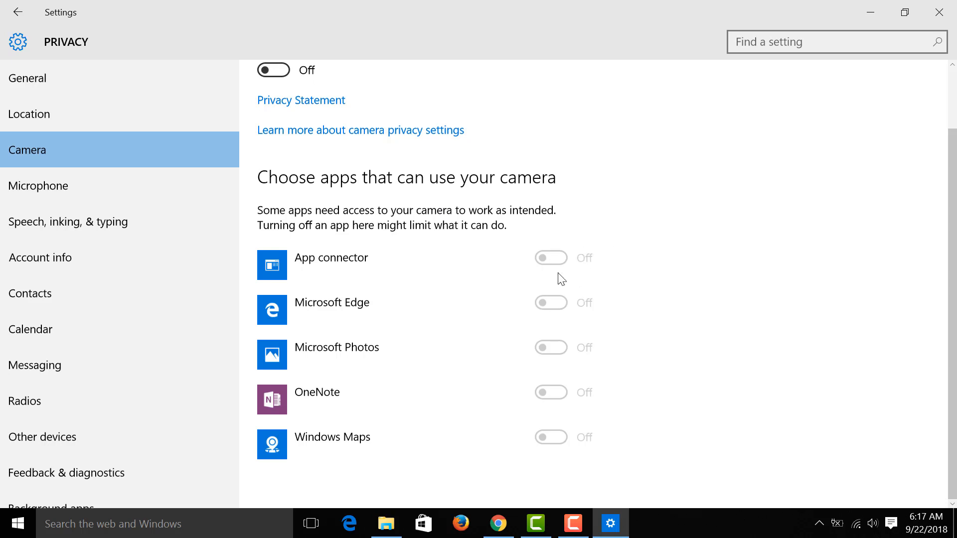
mouse_move(82, 193)
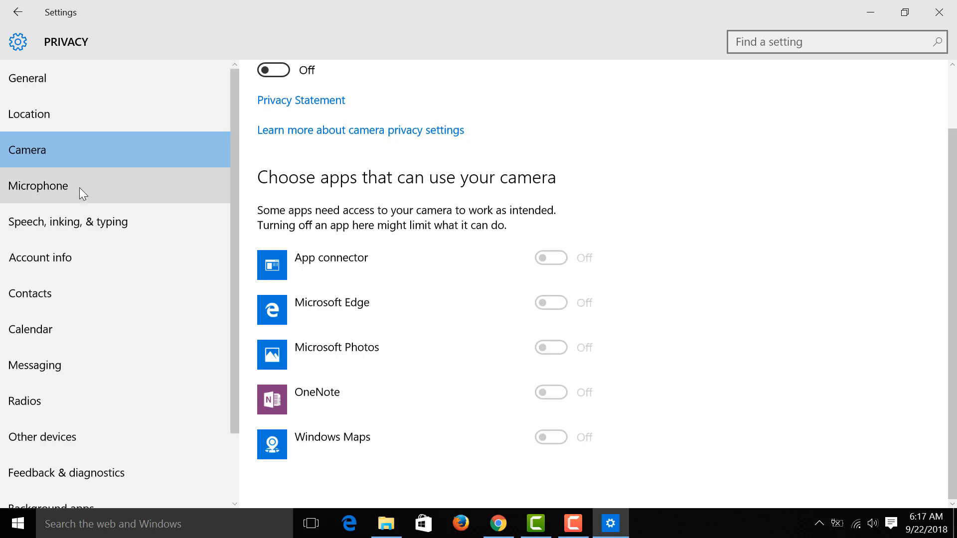
click(38, 185)
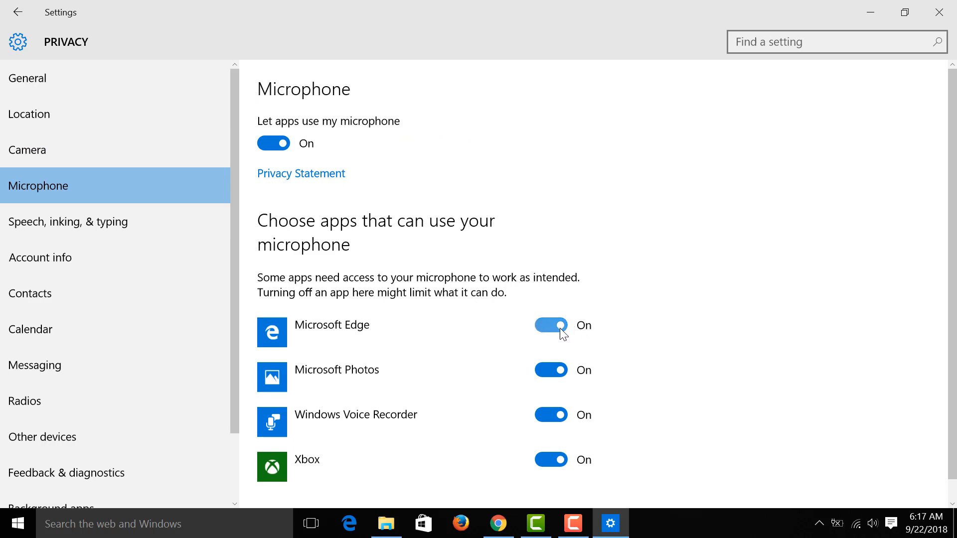
scroll(up, 3)
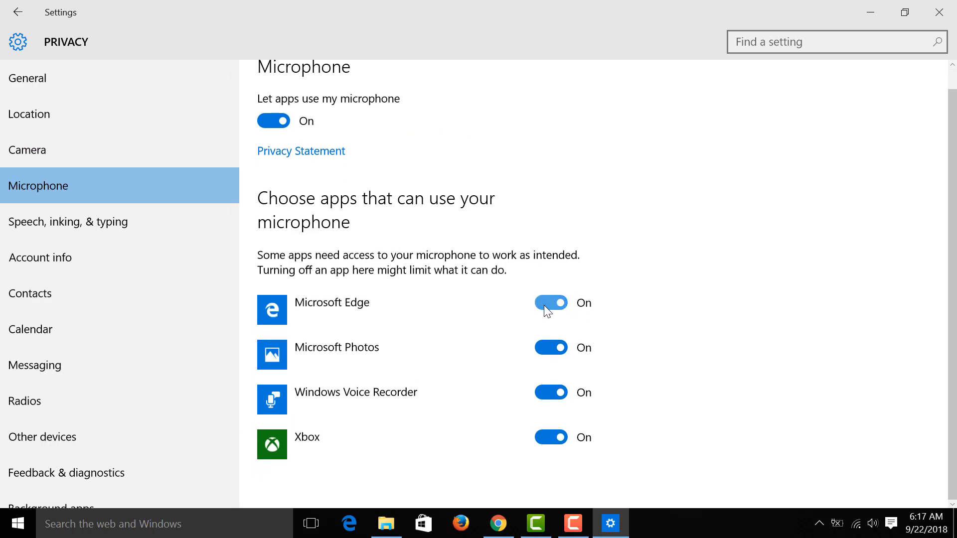
click(274, 120)
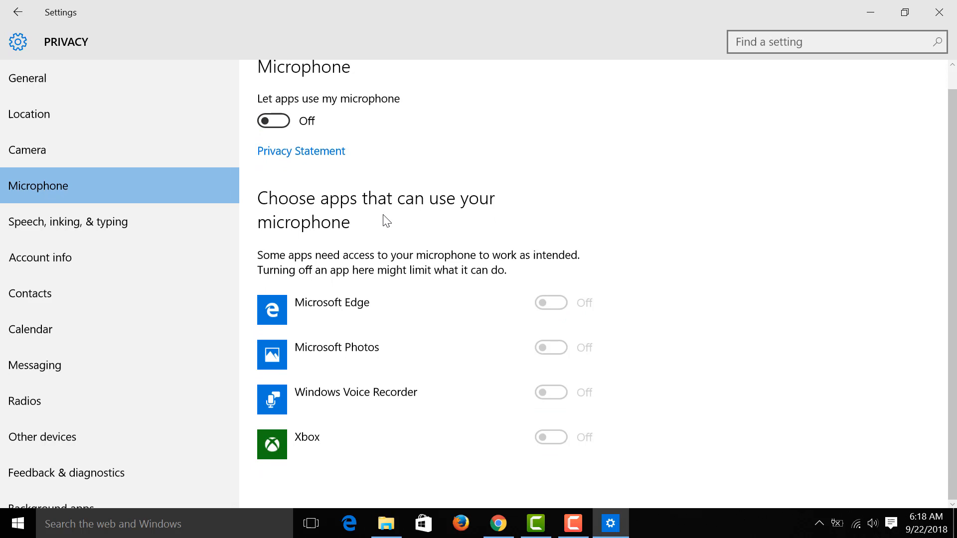
click(31, 293)
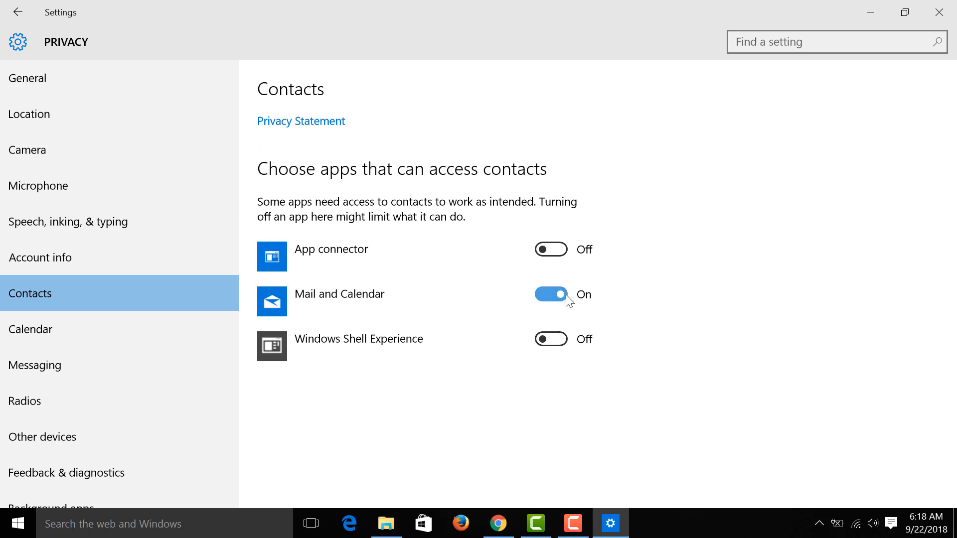
Switch off Mail and Calendar's access to contacts.
click(30, 329)
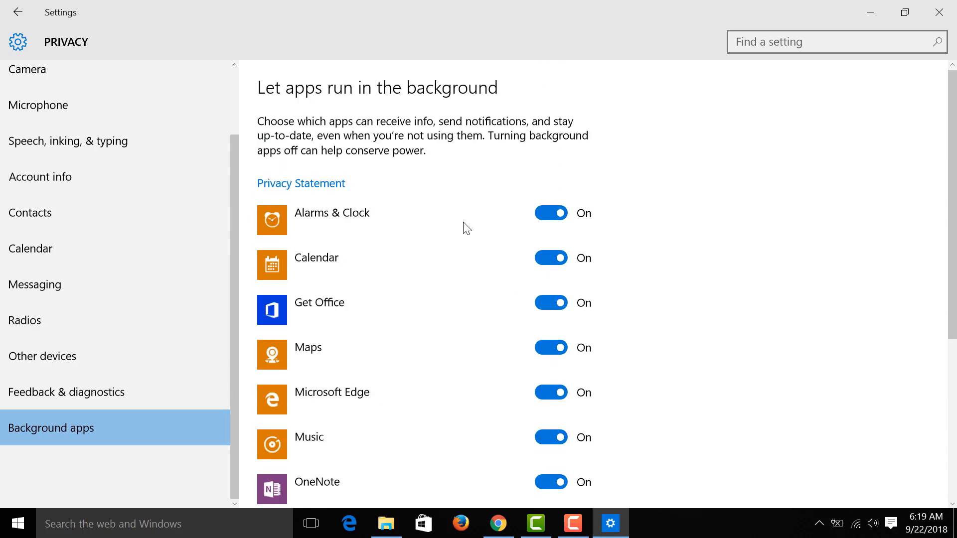
Disable background running for Alarms & Clock, Calendar, Maps, Edge and Music.
scroll(down, 3)
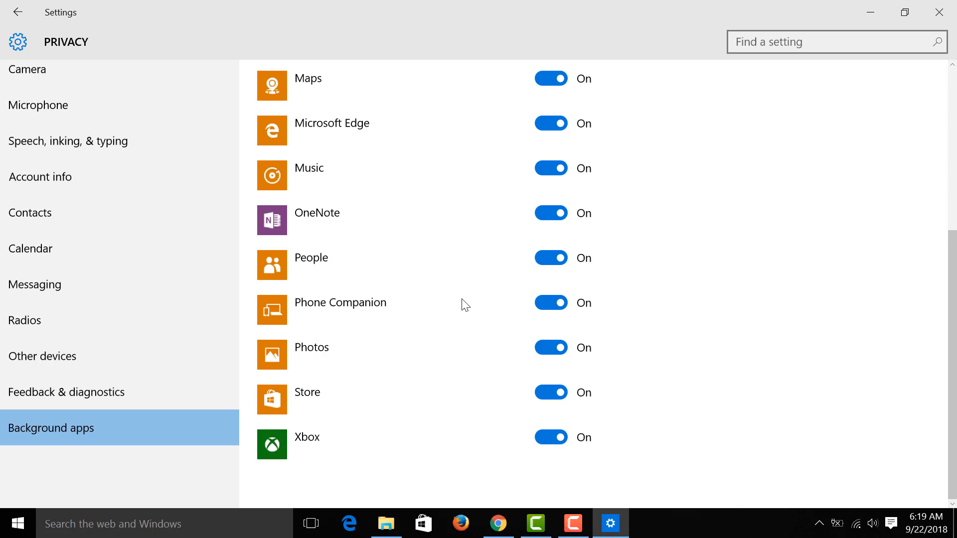
scroll(up, 3)
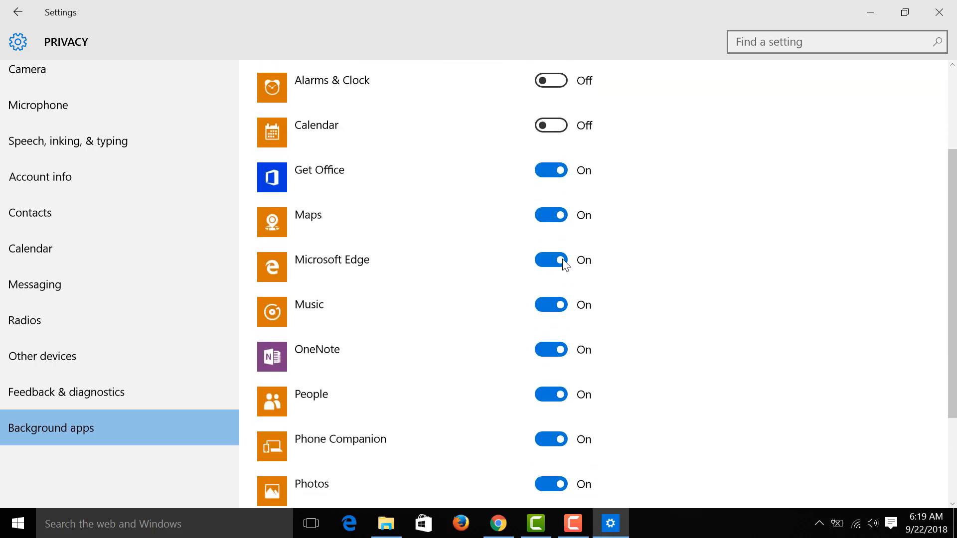
scroll(down, 3)
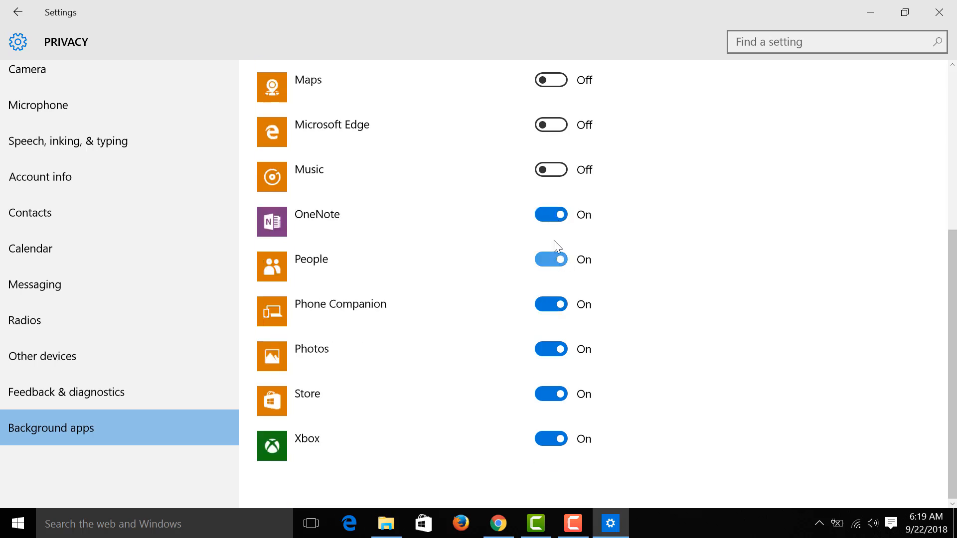
click(16, 12)
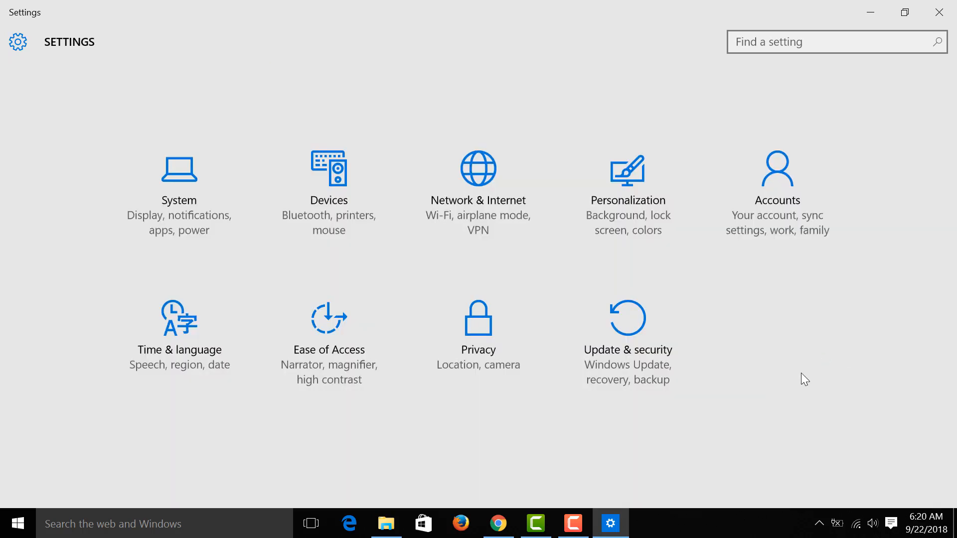
mouse_move(865, 332)
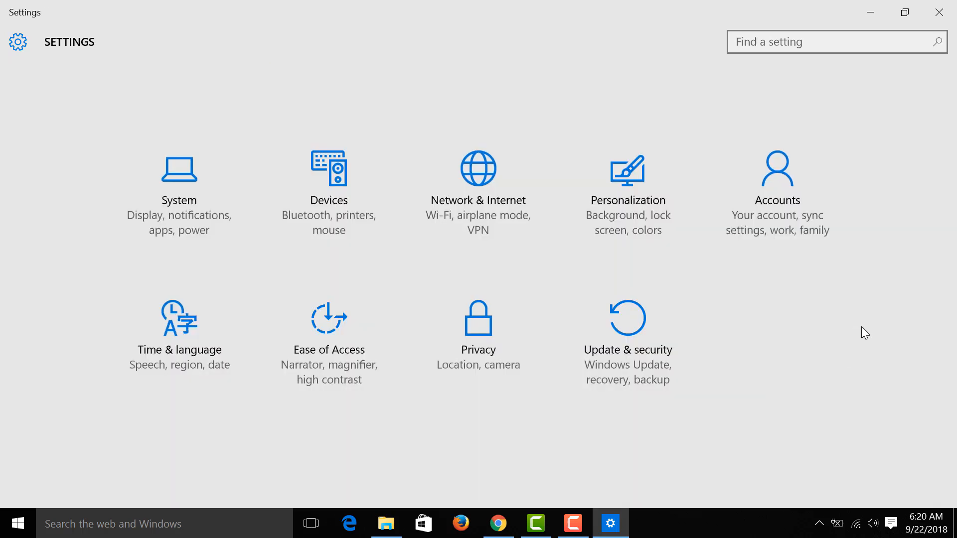
mouse_move(835, 322)
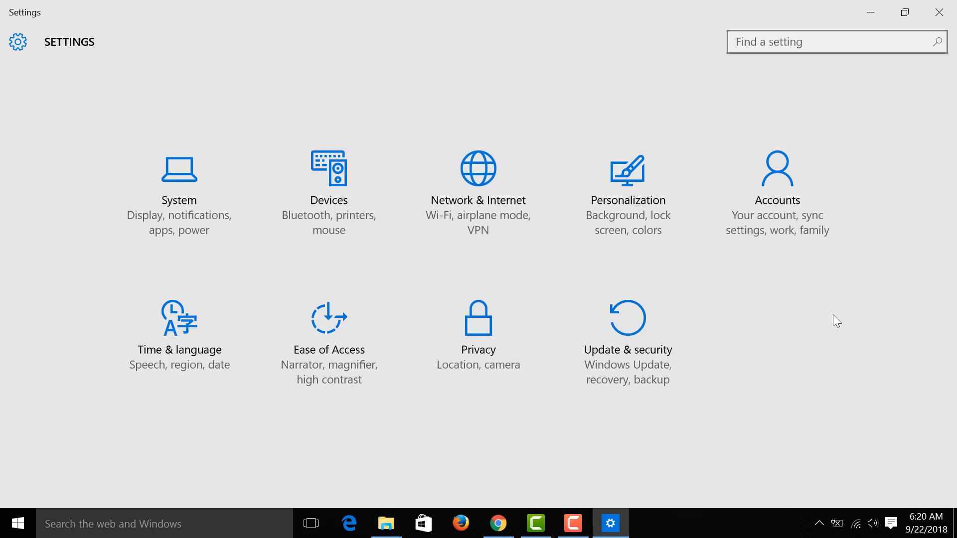